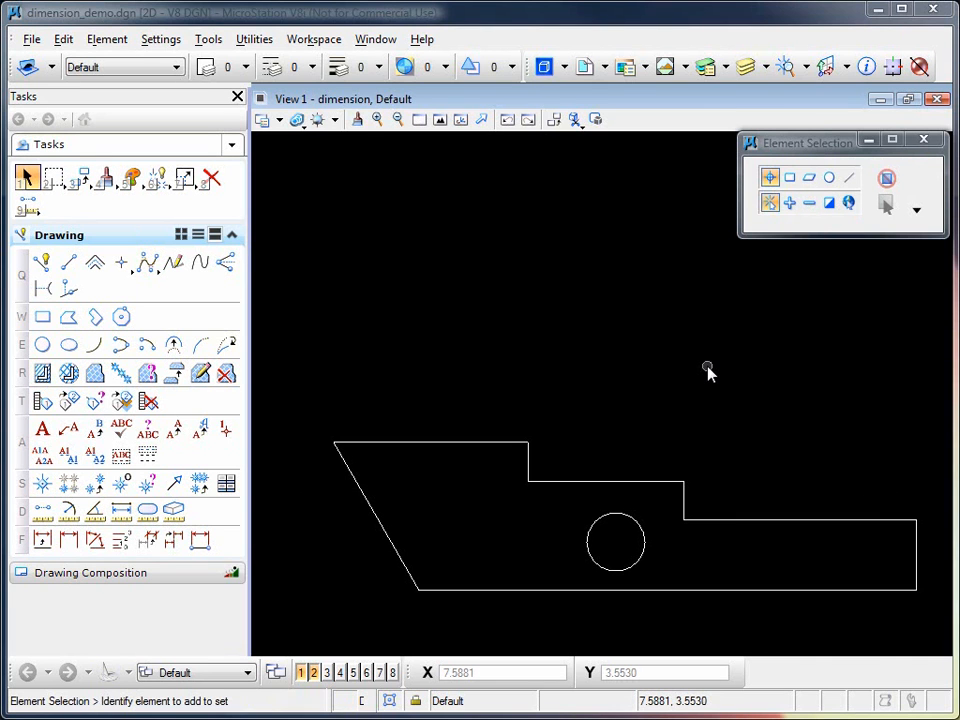
- Dimension the shape's top segments with linear dimensions 5, 4 and 6 using Dimension Element
click(678, 490)
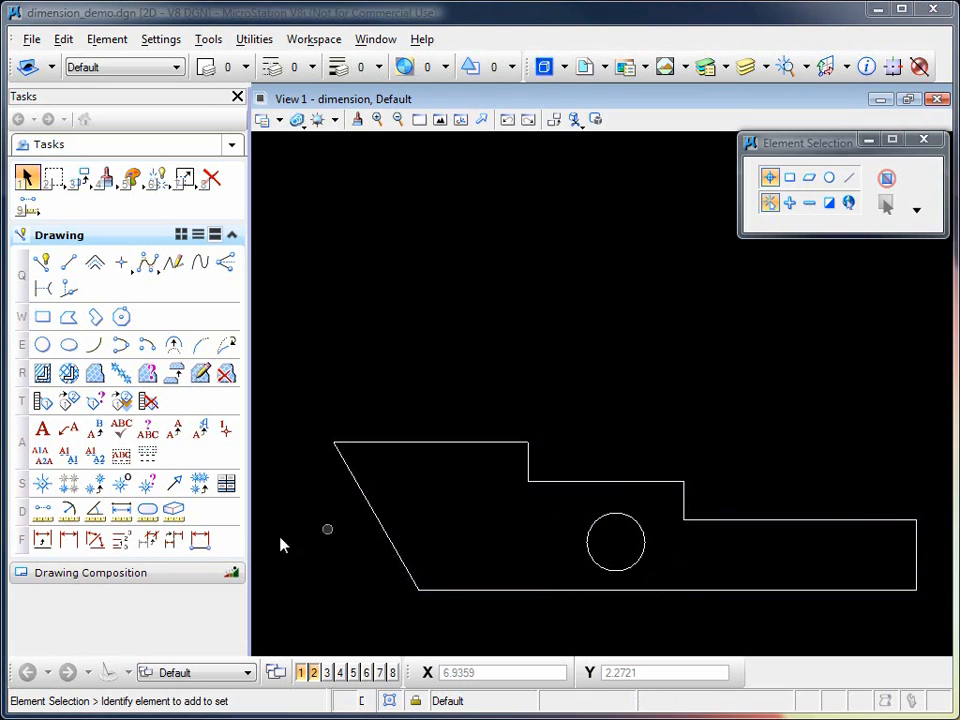
mouse_move(44, 540)
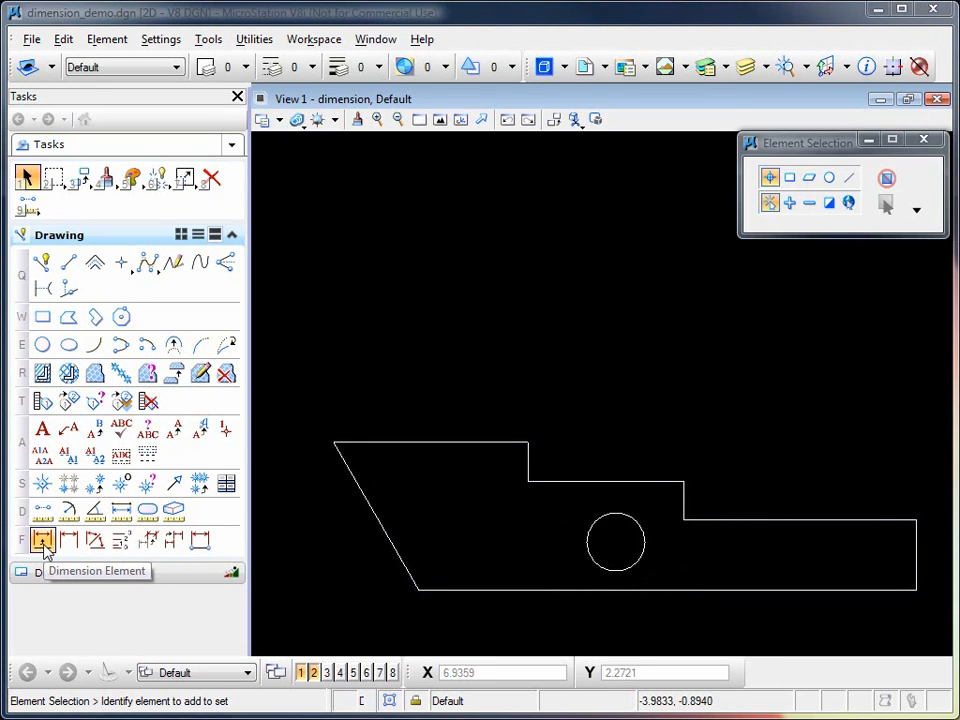
click(44, 540)
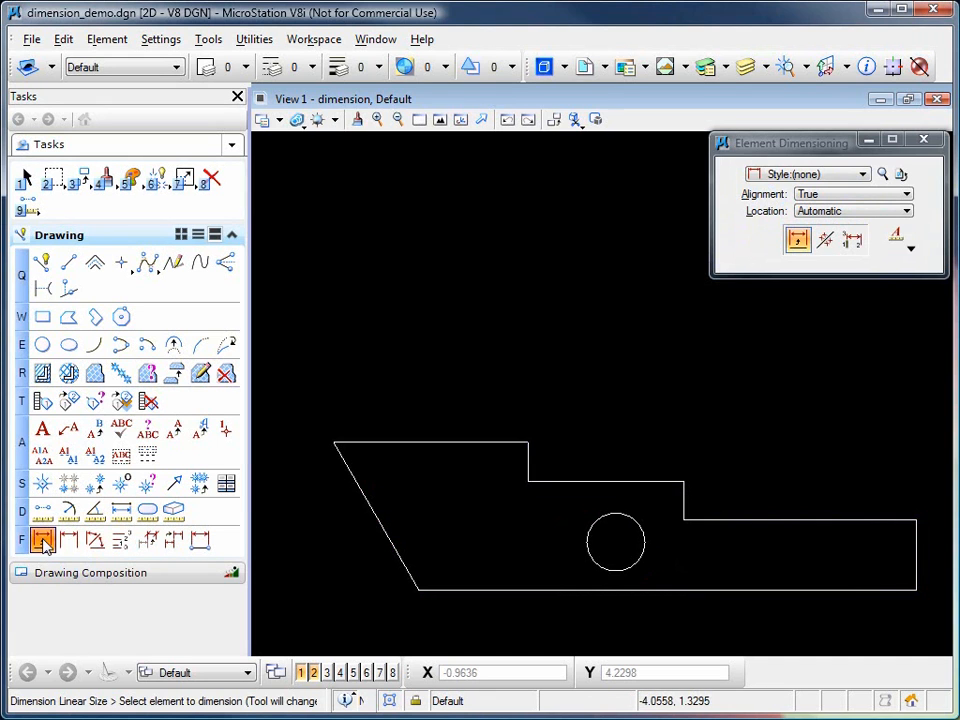
click(418, 444)
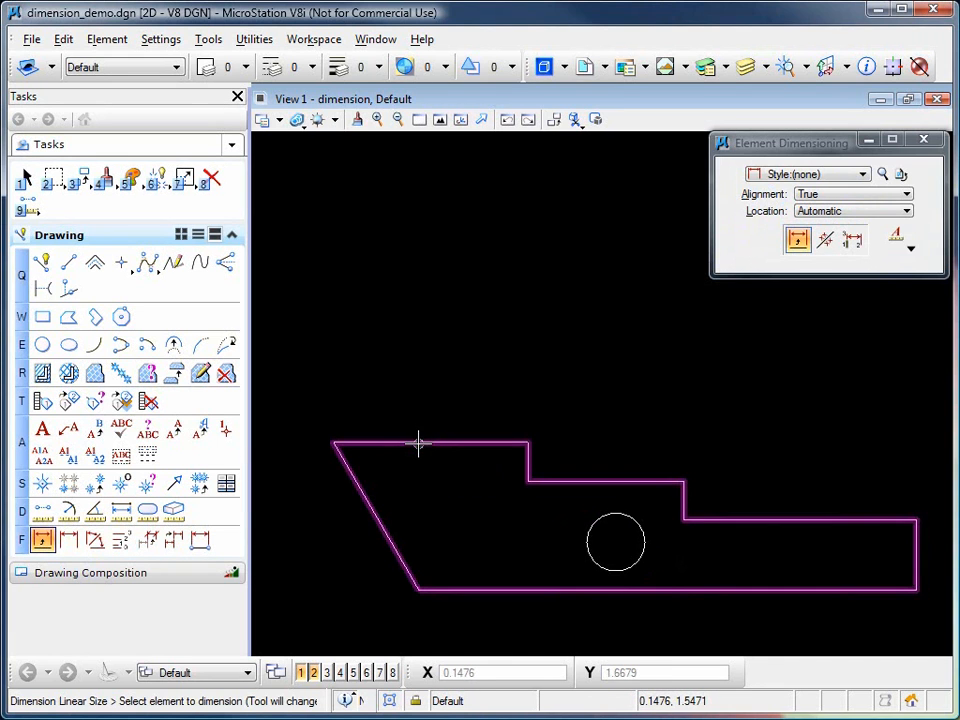
click(420, 448)
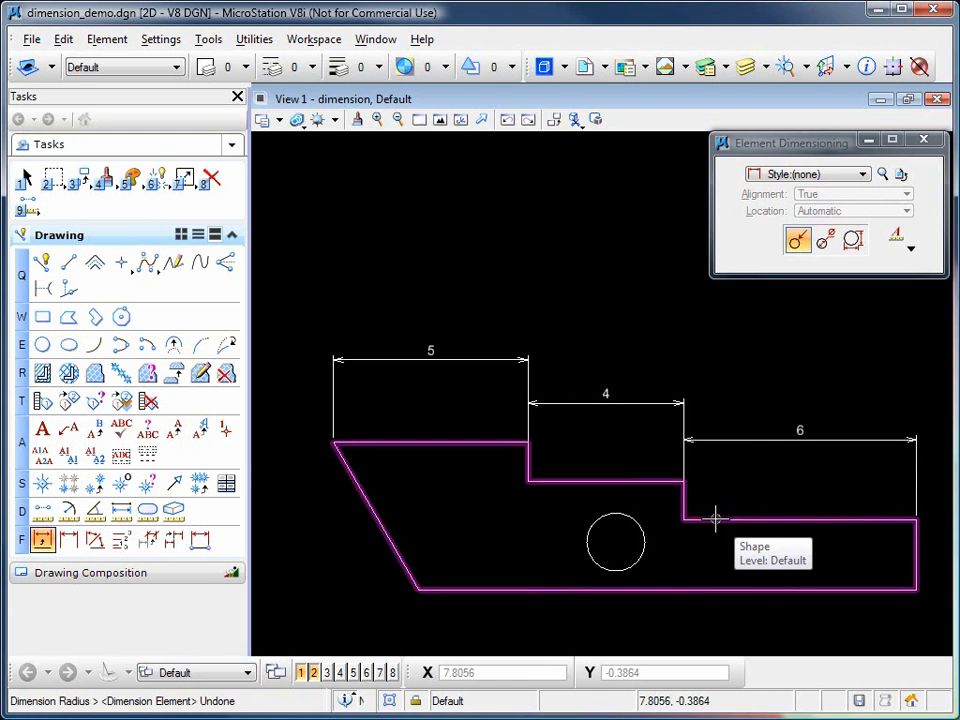
- Place a 0.75 radius dimension on the circle
click(616, 542)
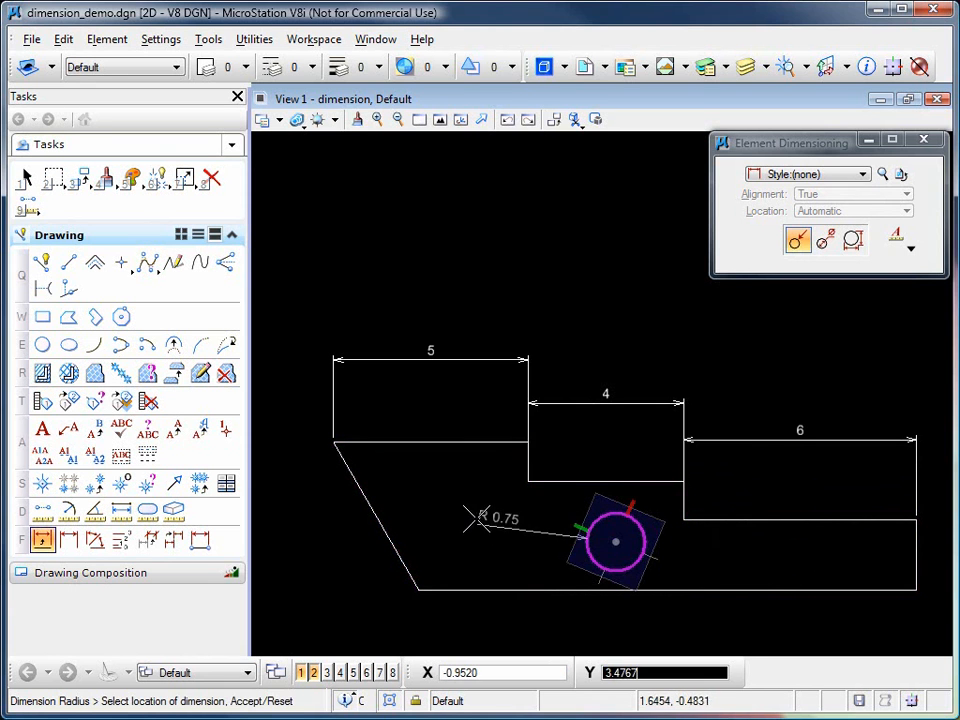